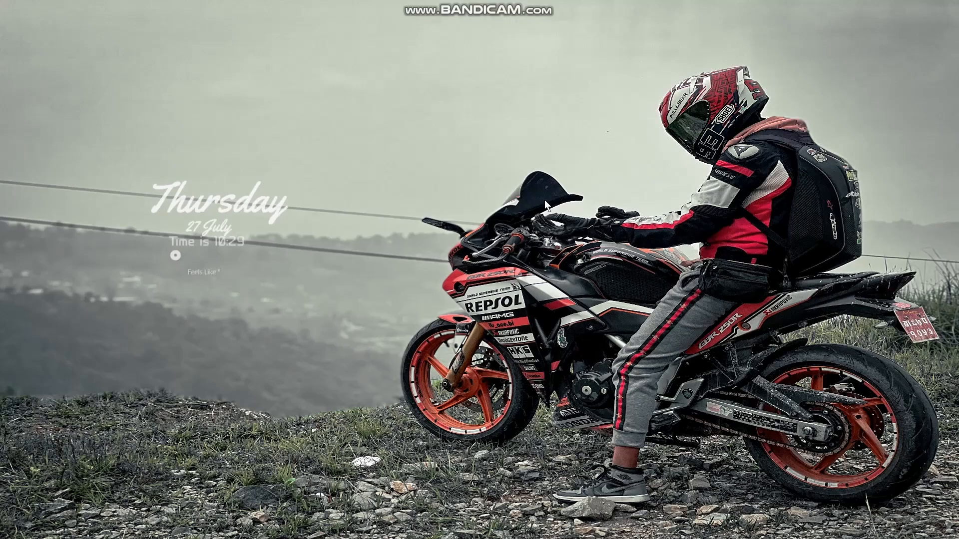
{"action": "mouse_move", "coordinate": [687, 6]}
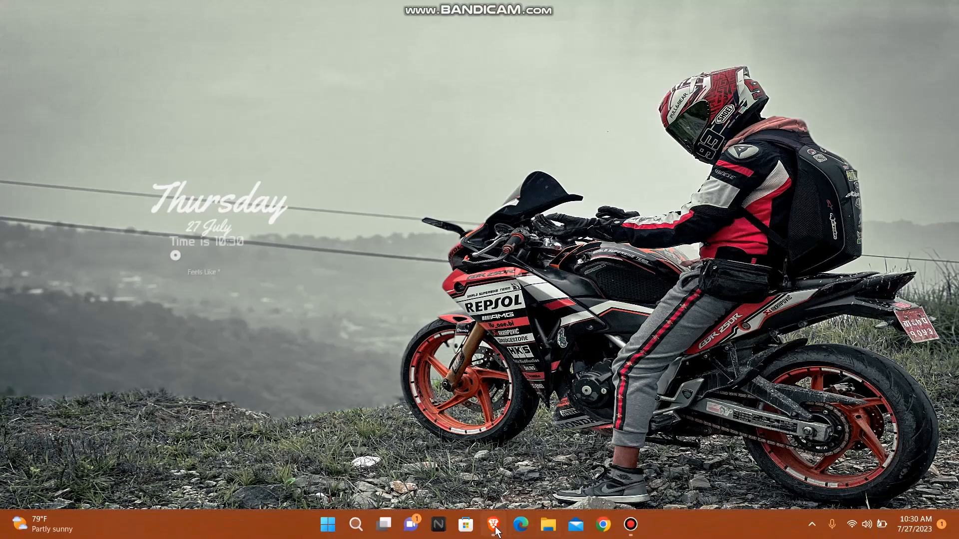
Launch Brave and load crm.zoho.com/crm/org820394389/tab/Home/begin to reach the CRM dashboard.
{"action": "left_click", "coordinate": [494, 525]}
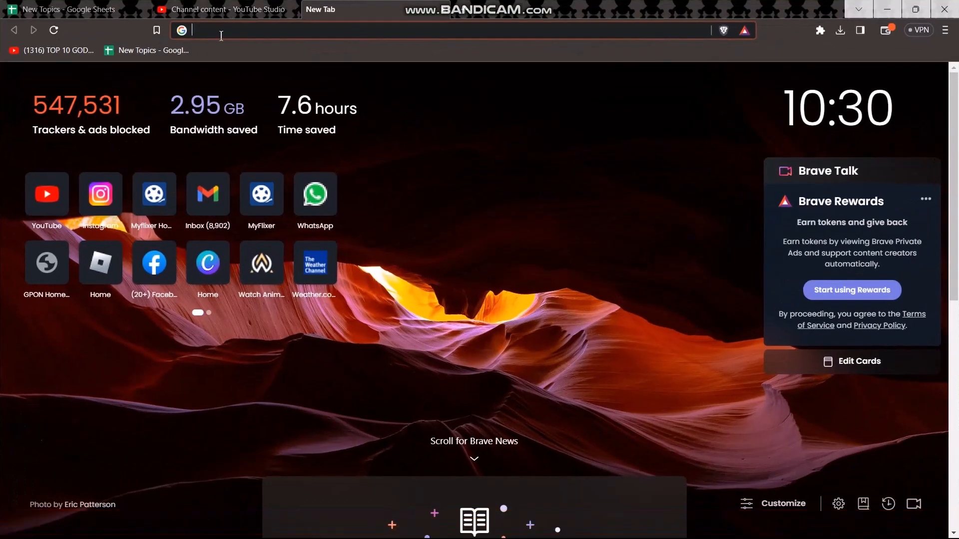
{"action": "type", "text": "crm.zoho.com/crm/org820394389/tab/Home/begin"}
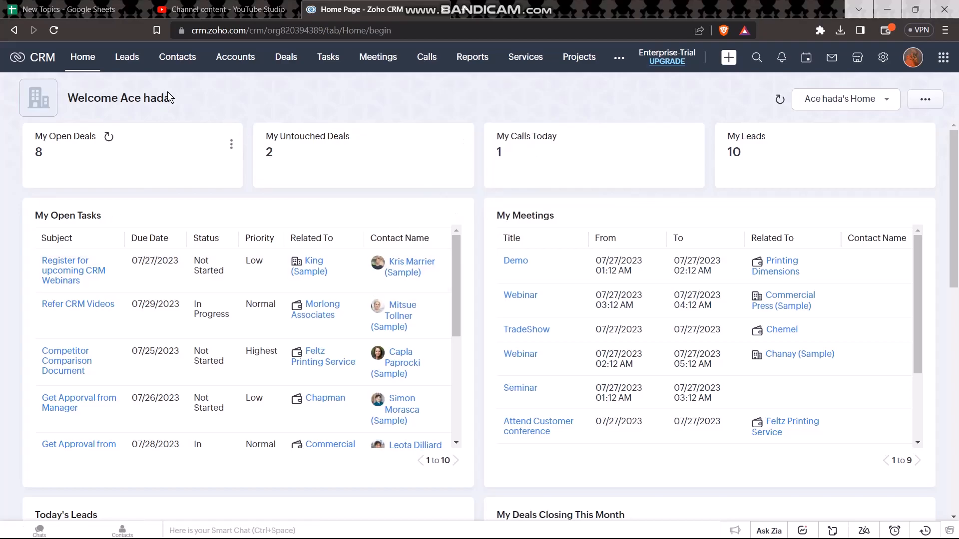
{"action": "mouse_move", "coordinate": [377, 57]}
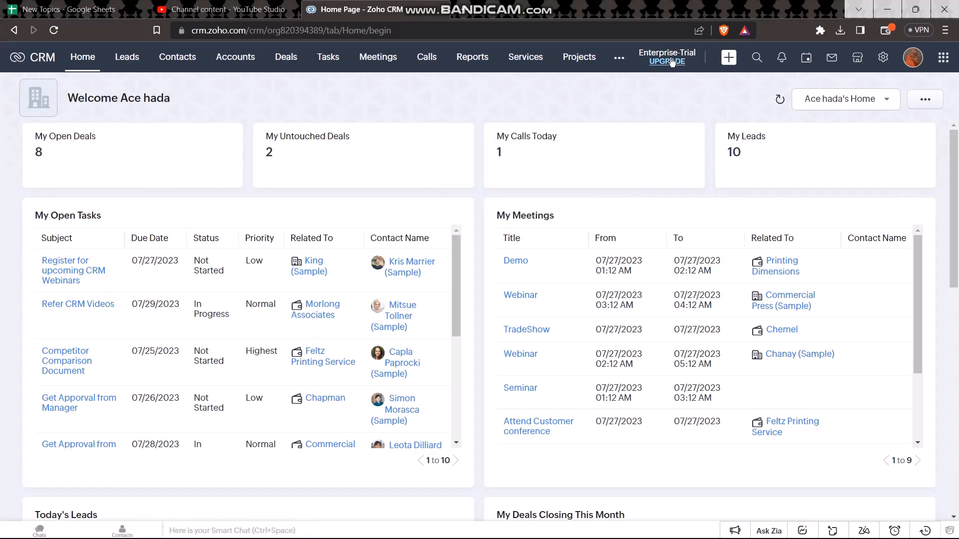
{"action": "mouse_move", "coordinate": [651, 99]}
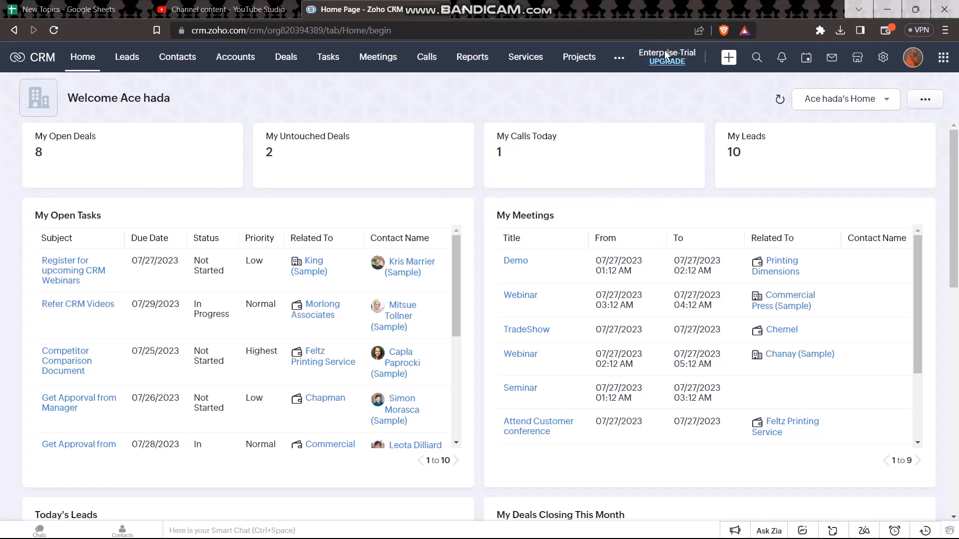
{"action": "mouse_move", "coordinate": [684, 91]}
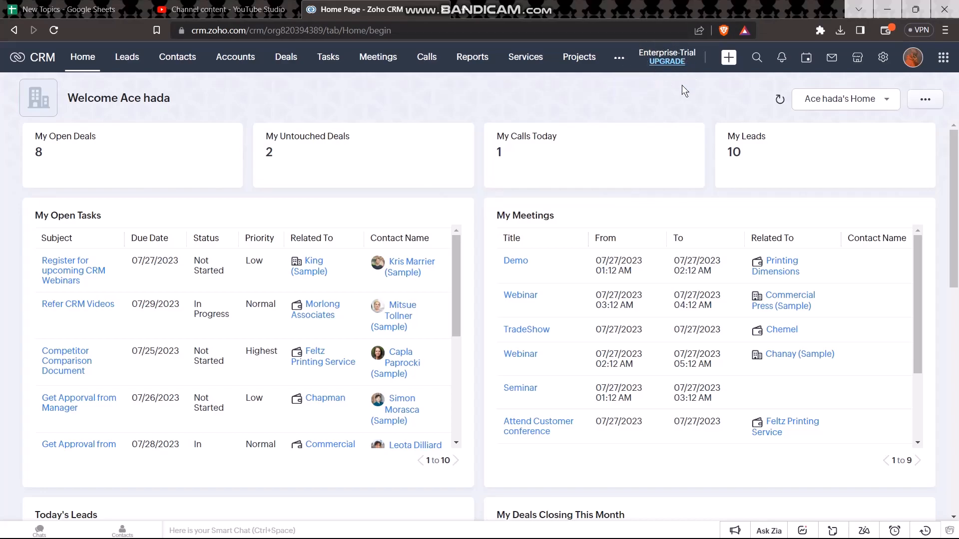
Follow the UPGRADE link under Enterprise-Trial to reach the Zoho Store plan page.
{"action": "left_click", "coordinate": [667, 61]}
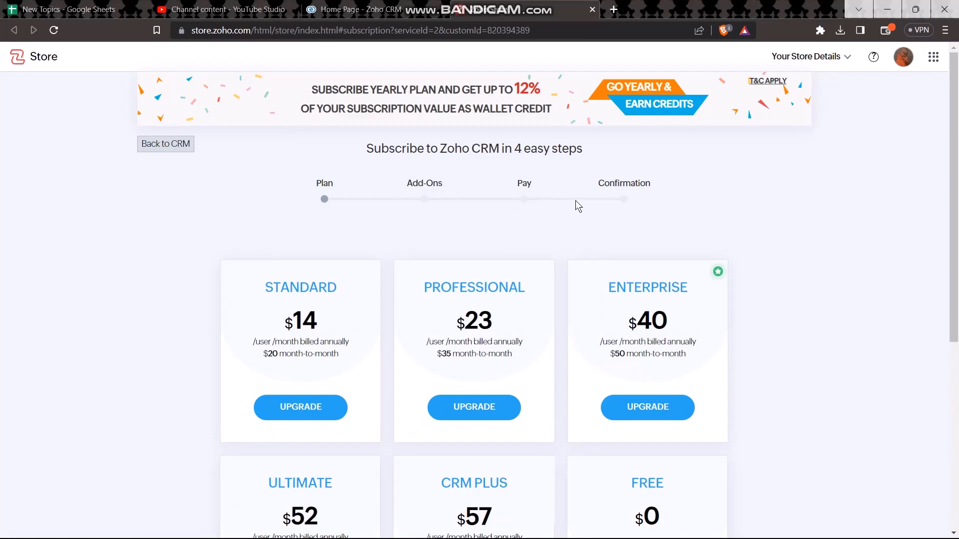
{"action": "mouse_move", "coordinate": [665, 239]}
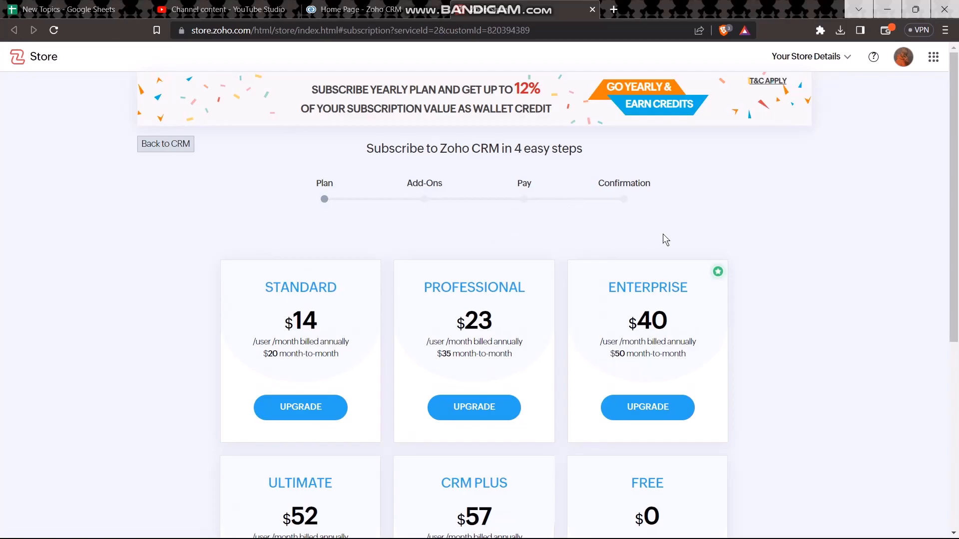
{"action": "mouse_move", "coordinate": [463, 242]}
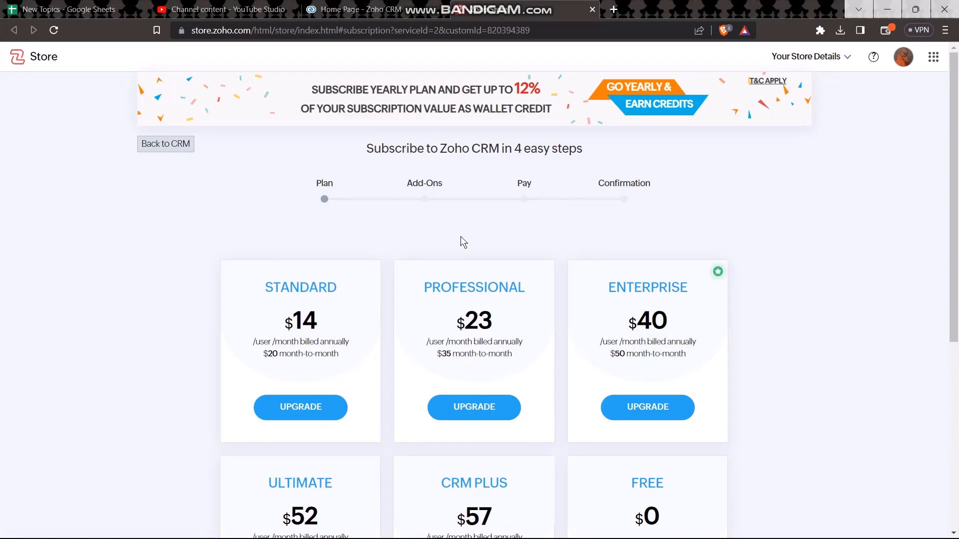
{"action": "mouse_move", "coordinate": [484, 231]}
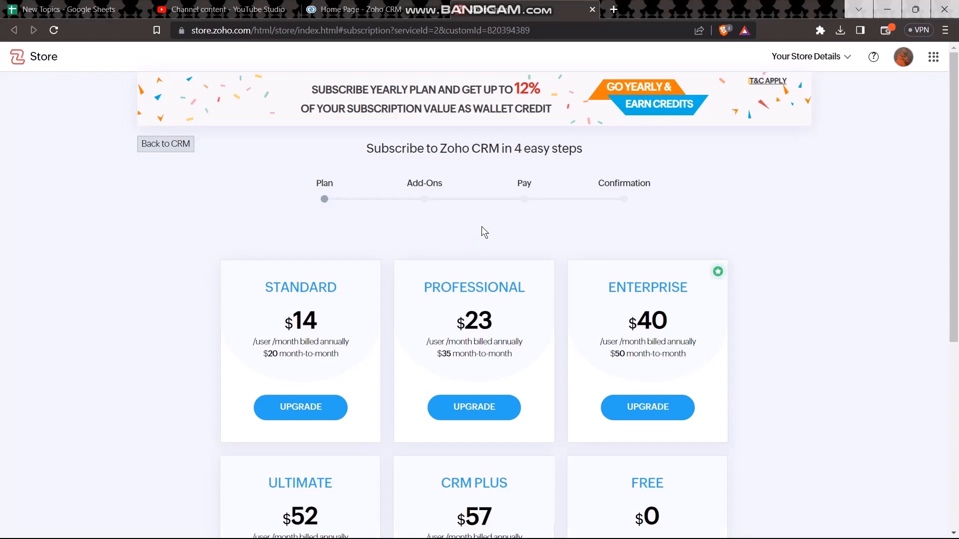
{"action": "mouse_move", "coordinate": [476, 234]}
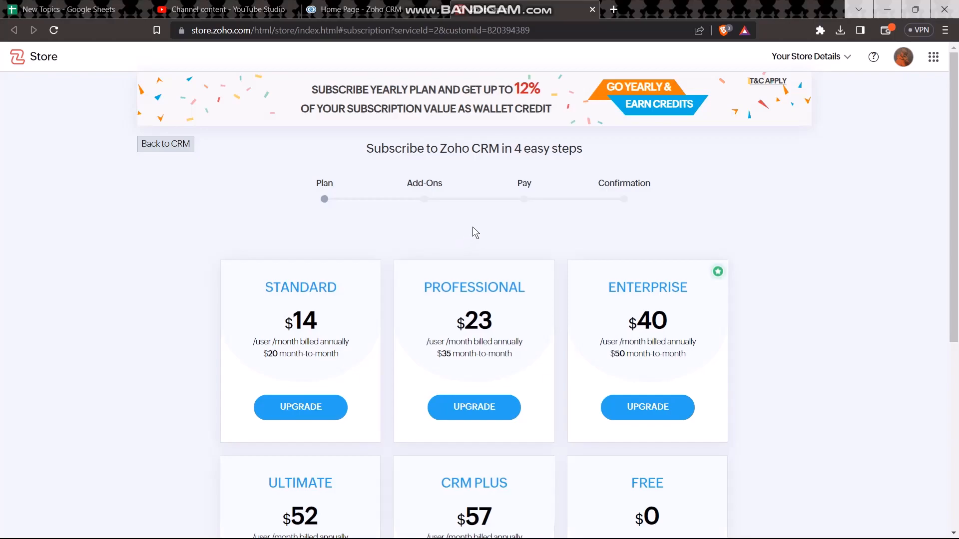